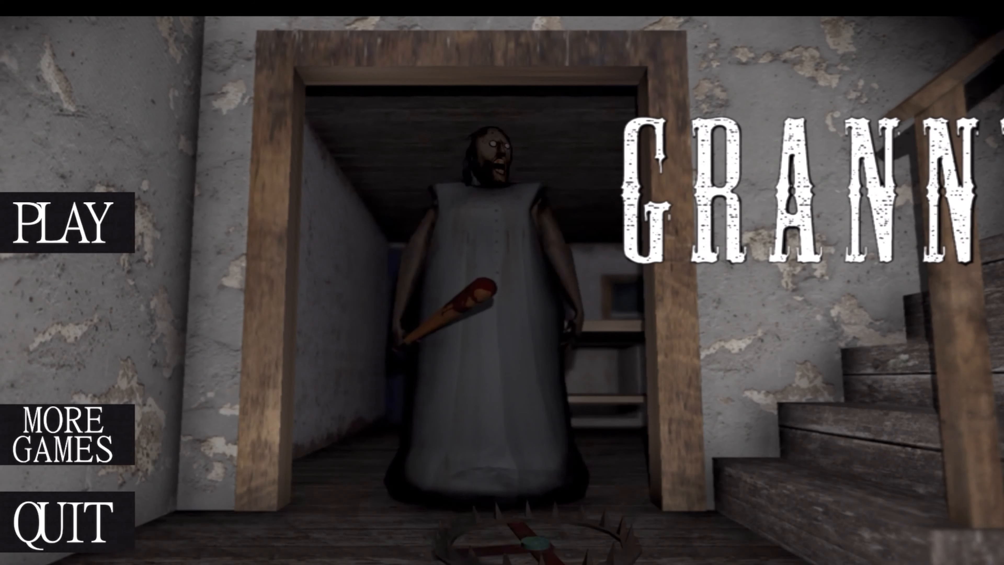
Step: Begin a new game setup with Music unchecked and Easy chosen from the Difficulty dropdown
left_click(61, 222)
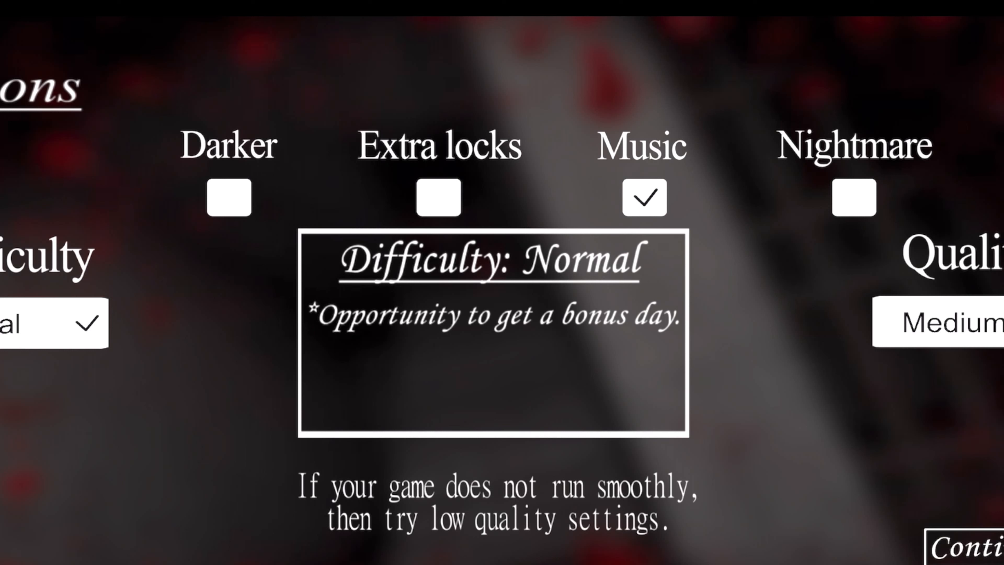
left_click(644, 197)
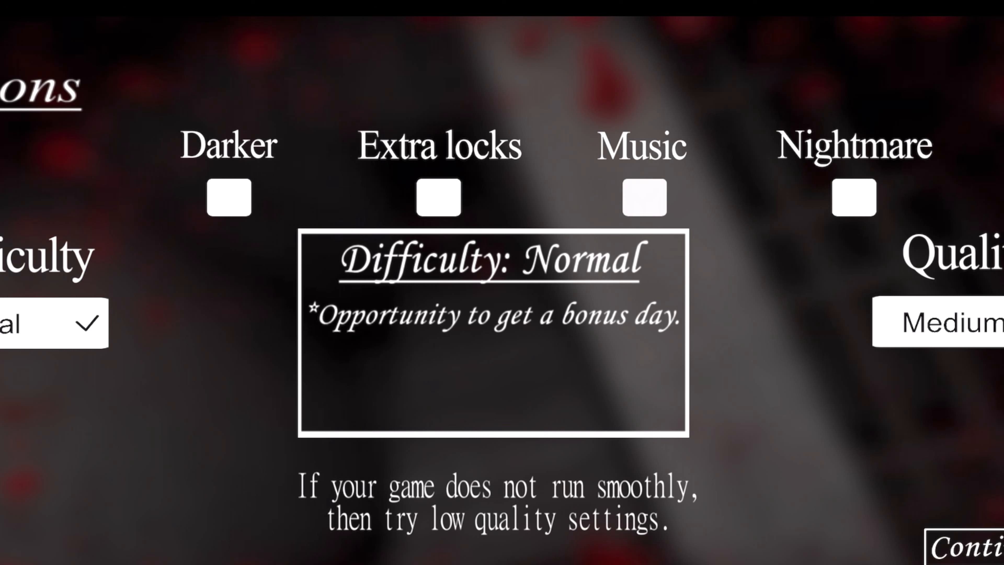
left_click(55, 322)
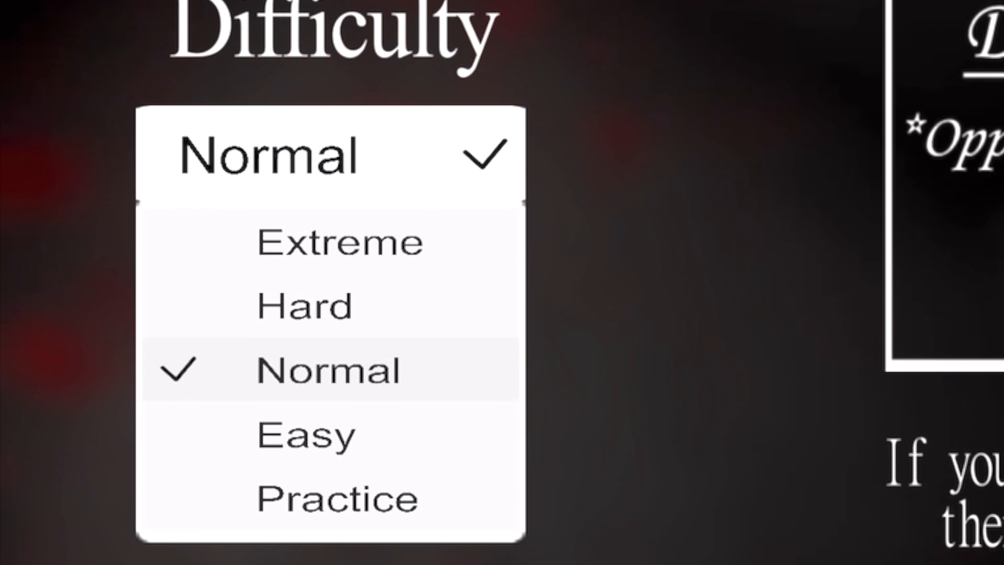
left_click(305, 434)
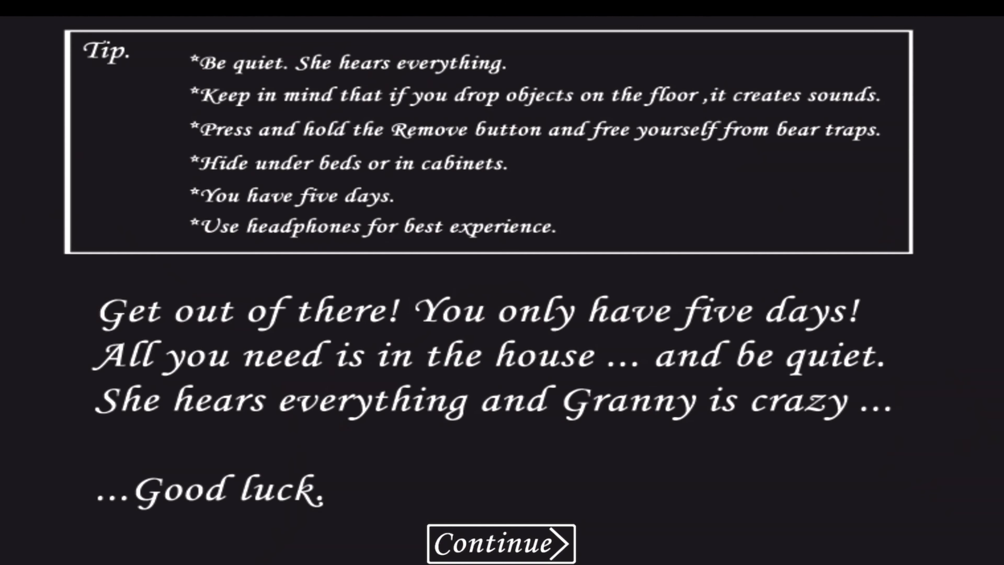
Step: Continue past the tips screen to load into the starting bedroom
left_click(501, 544)
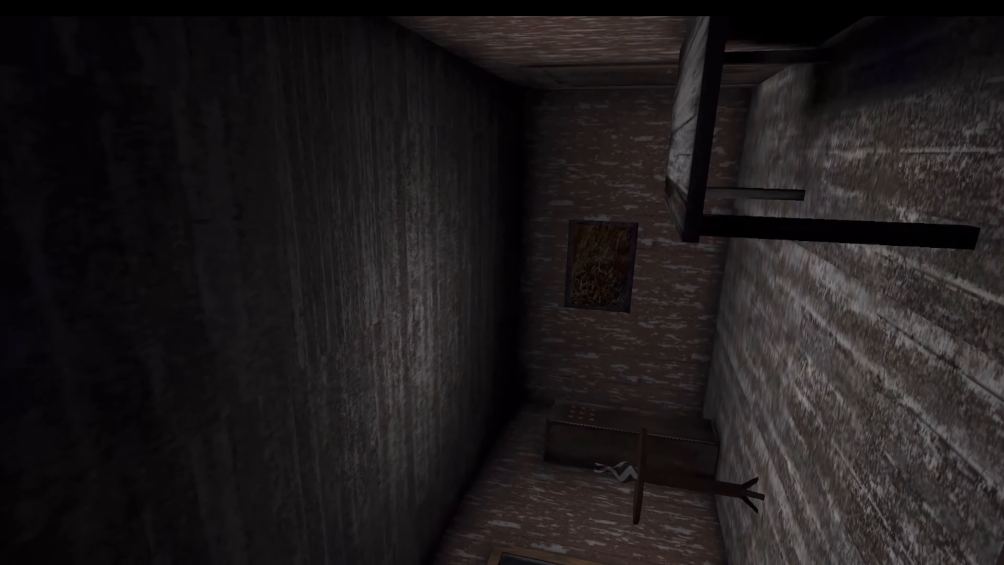
mouse_move(502, 282)
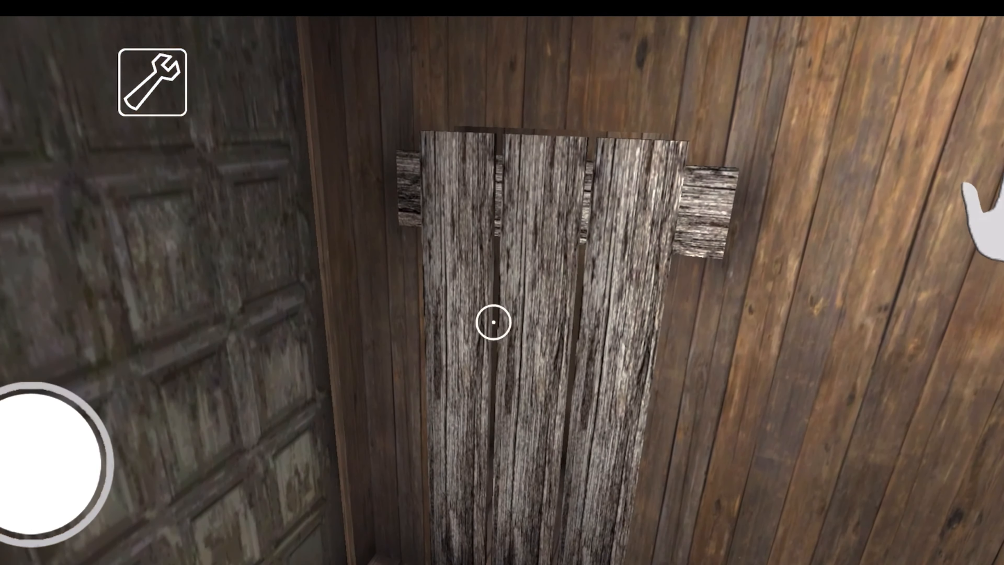
Step: Use the interact hand on the boarded-over wooden planks while carrying the wrench
left_click(493, 323)
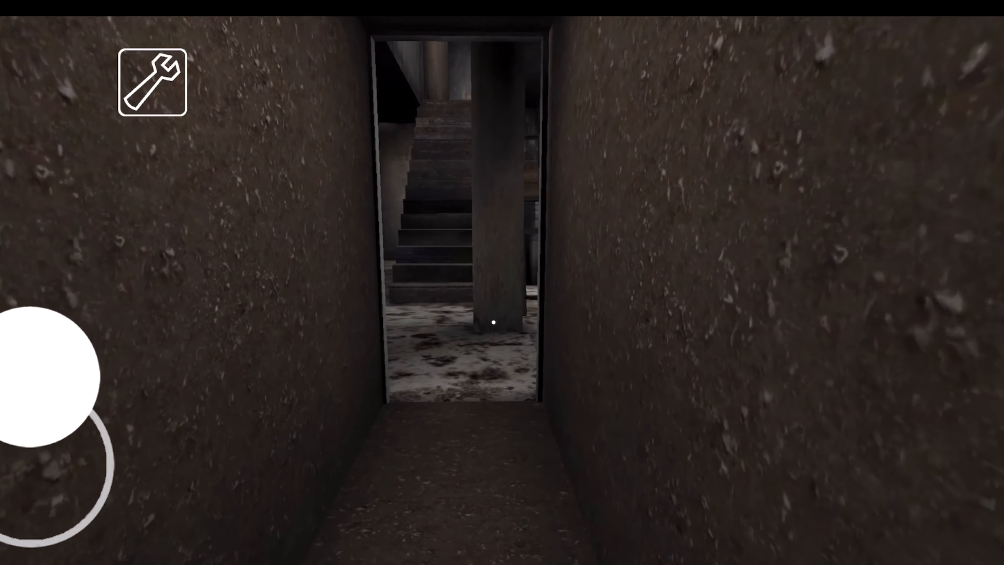
Step: Walk forward through the earthen tunnel to the basement doorway with the stairway
left_click_drag(45, 378, 45, 301)
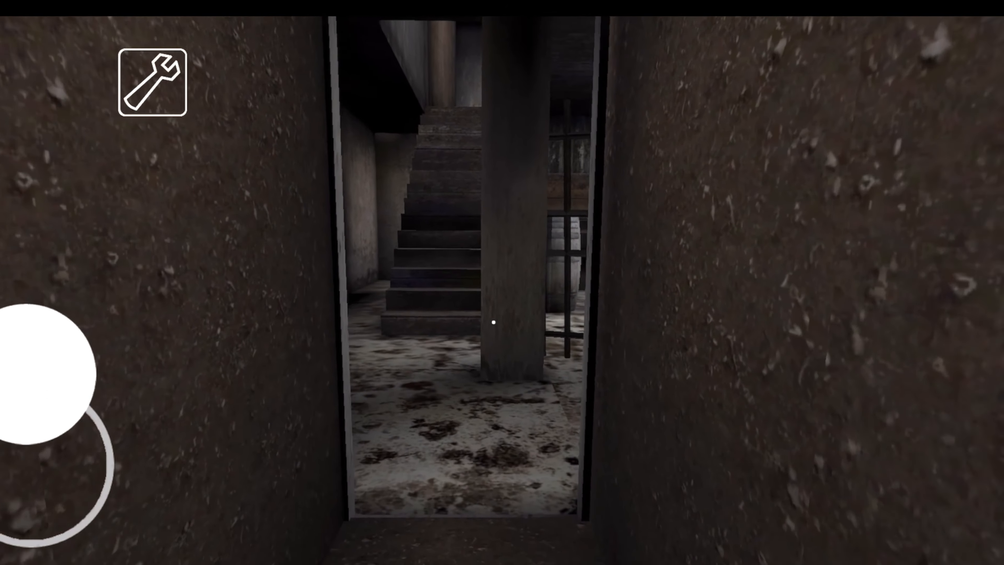